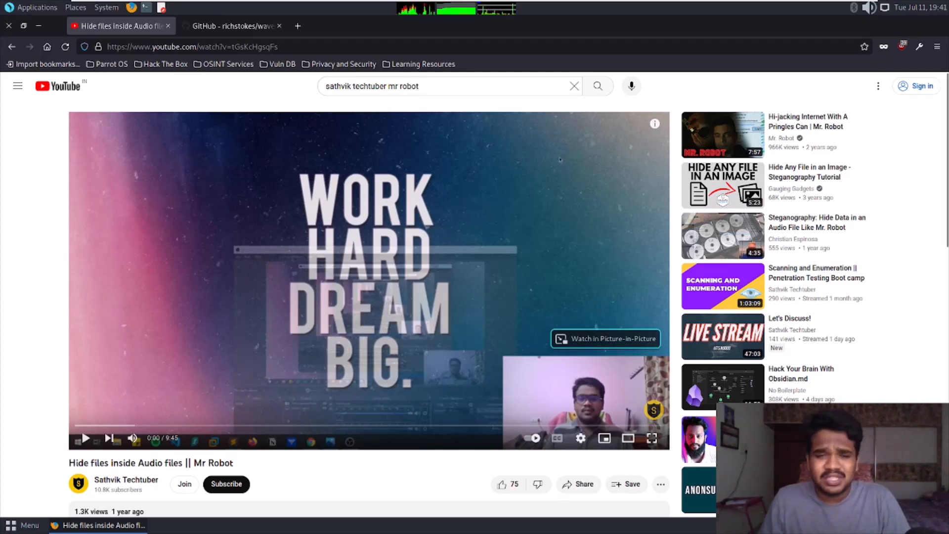
{"action": "mouse_move", "coordinate": [304, 271]}
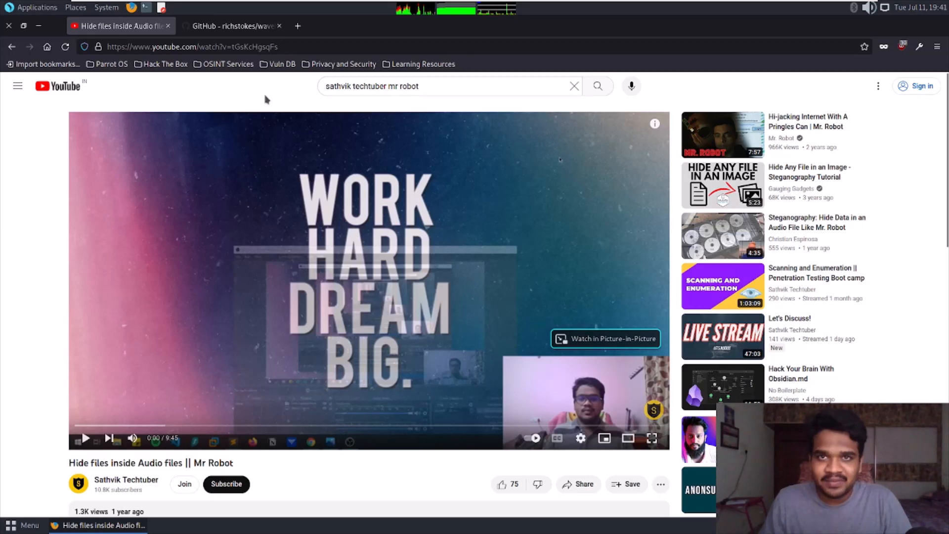
Bring up the wavehider repository page and scroll to the start of its README.
{"action": "left_click", "coordinate": [233, 26]}
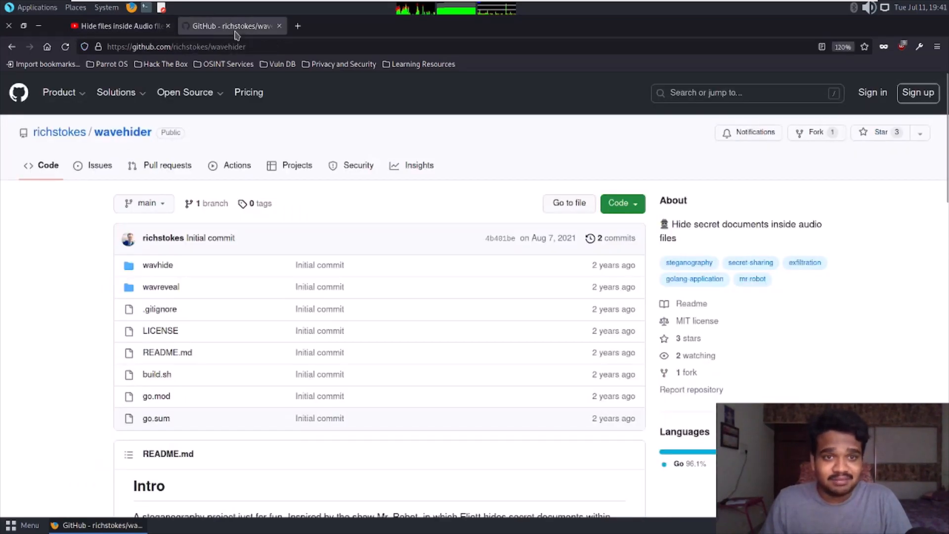
{"action": "mouse_move", "coordinate": [776, 235]}
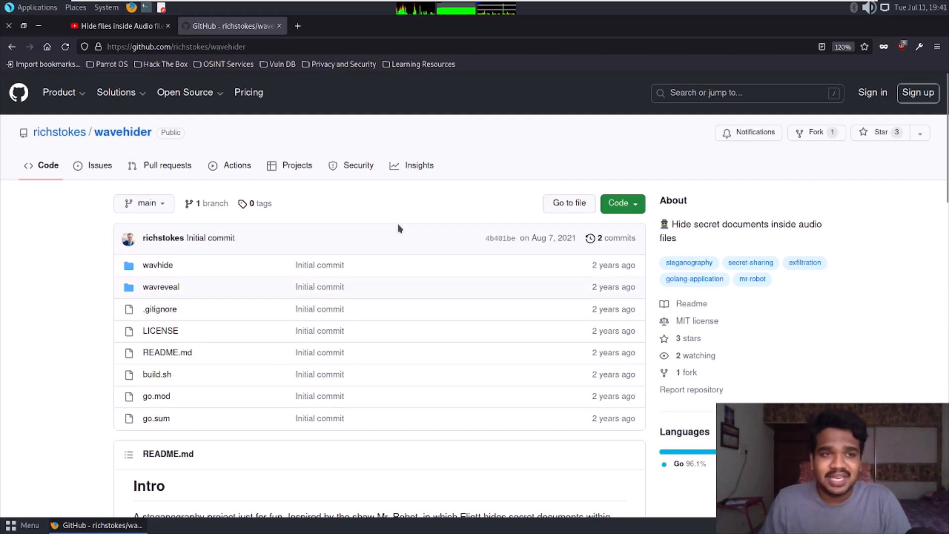
{"action": "mouse_move", "coordinate": [333, 225]}
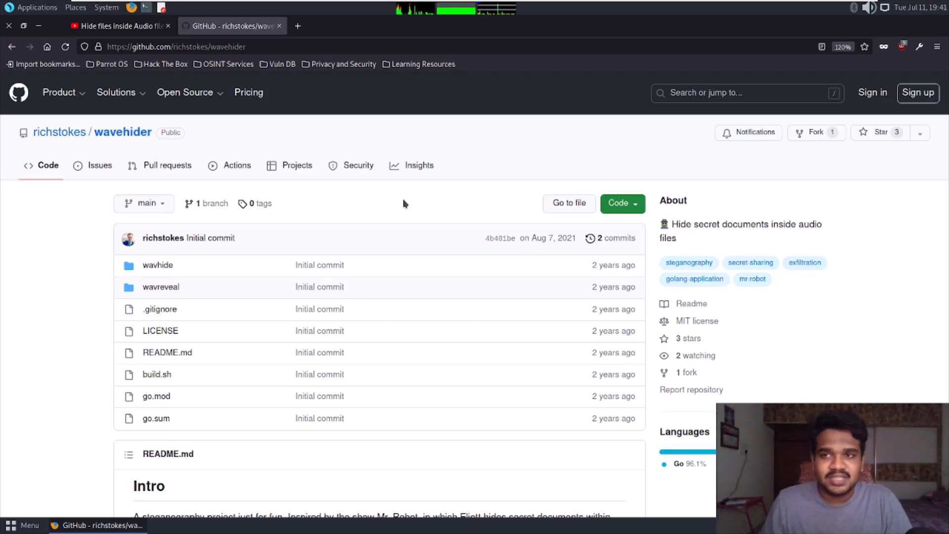
{"action": "scroll", "scroll_direction": "down", "scroll_amount": 3}
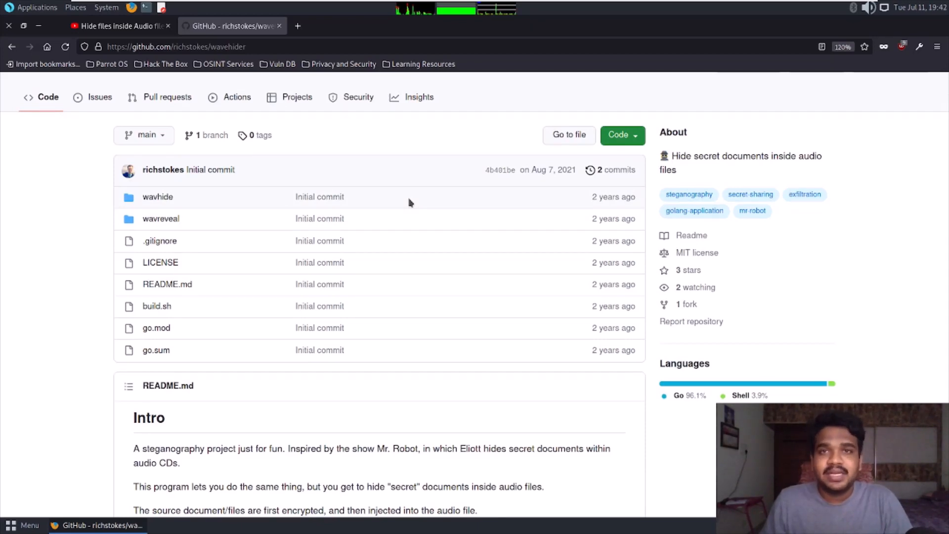
{"action": "mouse_move", "coordinate": [285, 251]}
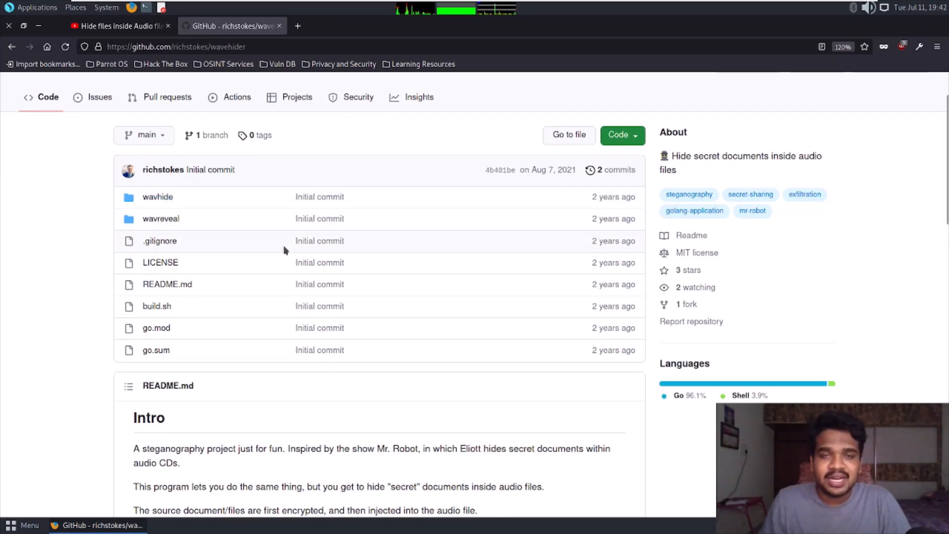
Scroll the README to the usage examples and select the wavhide command name.
{"action": "scroll", "scroll_direction": "down", "scroll_amount": 3}
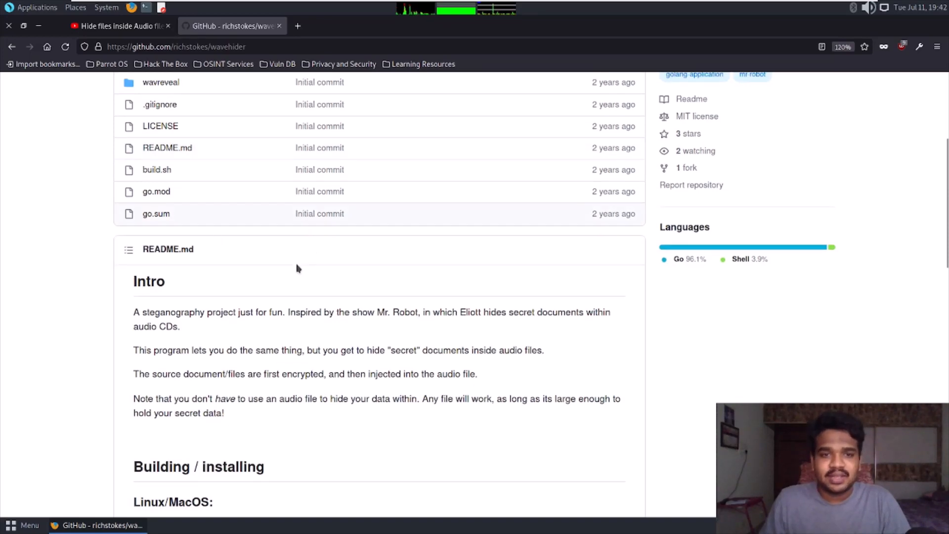
{"action": "scroll", "scroll_direction": "down", "scroll_amount": 3}
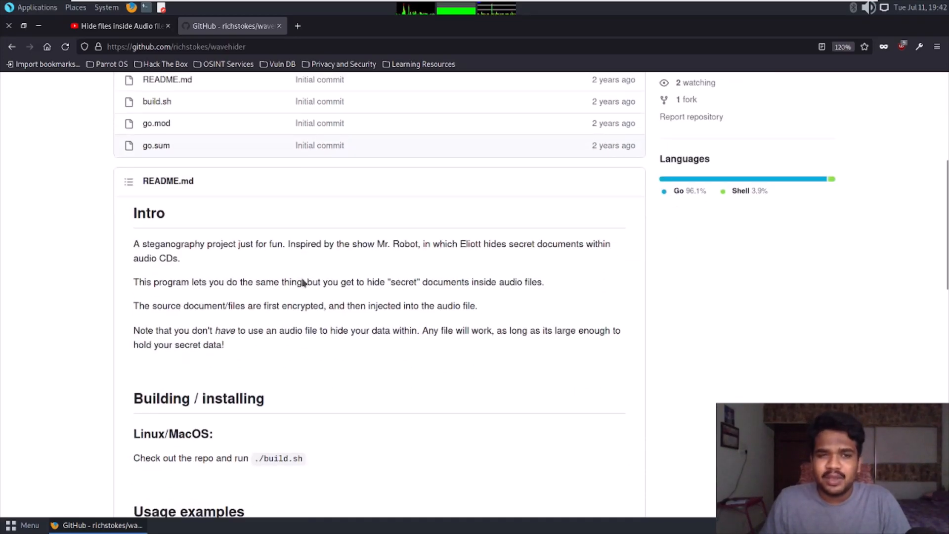
{"action": "scroll", "scroll_direction": "down", "scroll_amount": 3}
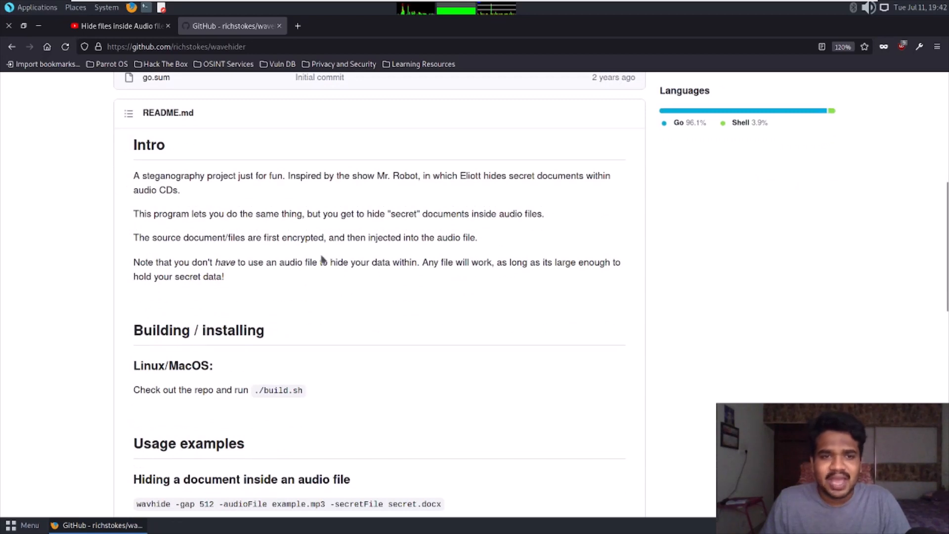
{"action": "scroll", "scroll_direction": "down", "scroll_amount": 3}
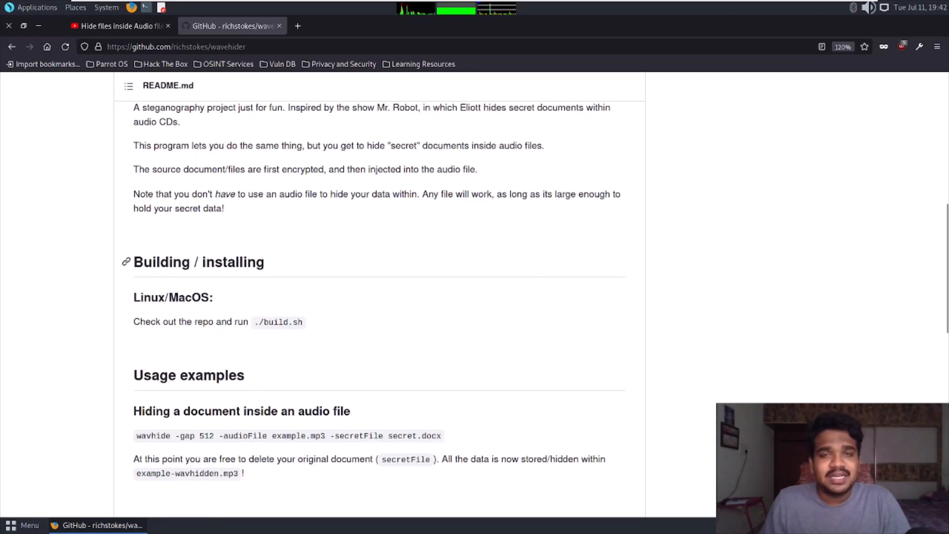
{"action": "mouse_move", "coordinate": [466, 253]}
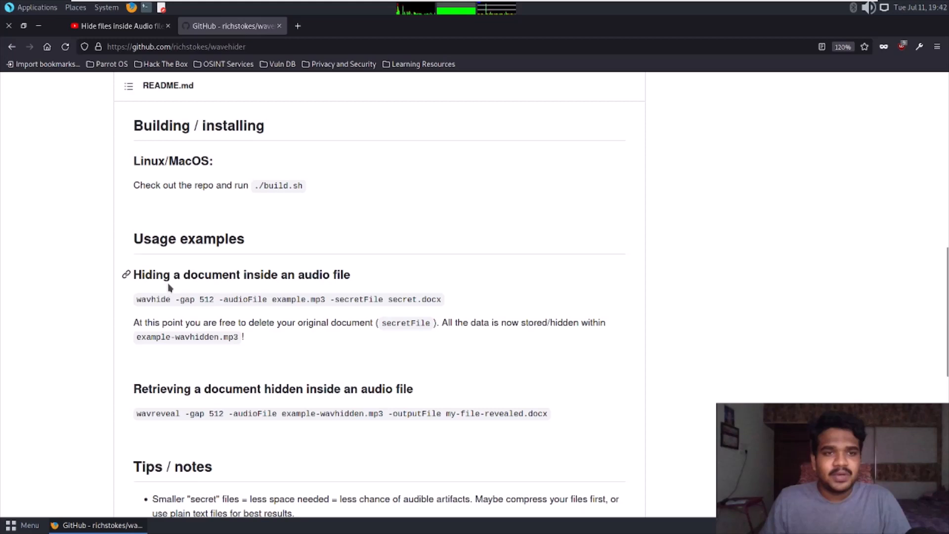
{"action": "scroll", "scroll_direction": "down", "scroll_amount": 3}
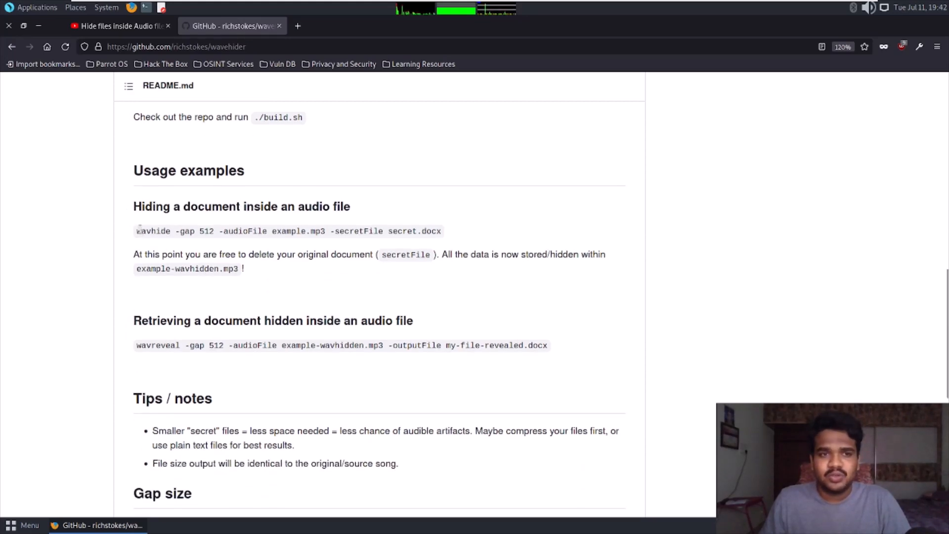
{"action": "double_click", "coordinate": [153, 230]}
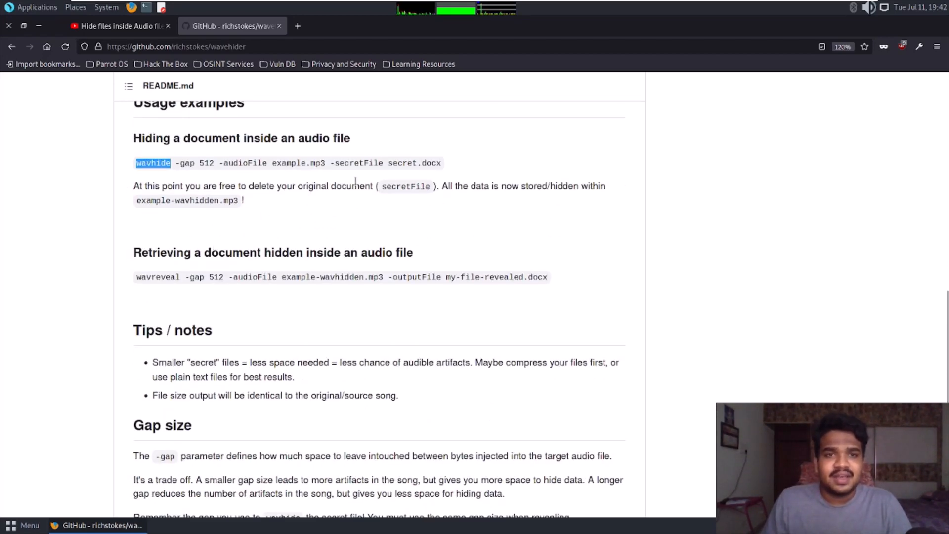
{"action": "mouse_move", "coordinate": [289, 176]}
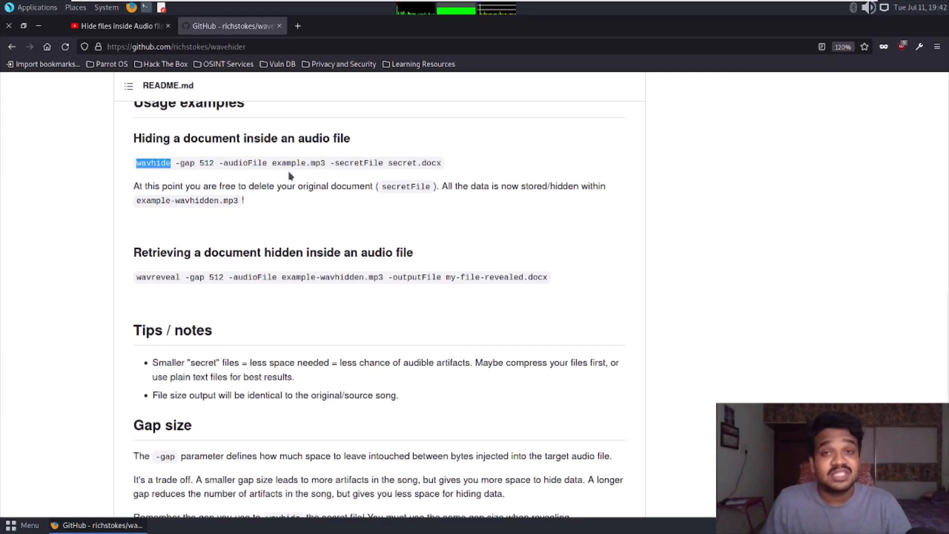
Scroll on to the wavreveal example, tips and gap-size notes.
{"action": "scroll", "scroll_direction": "down", "scroll_amount": 3}
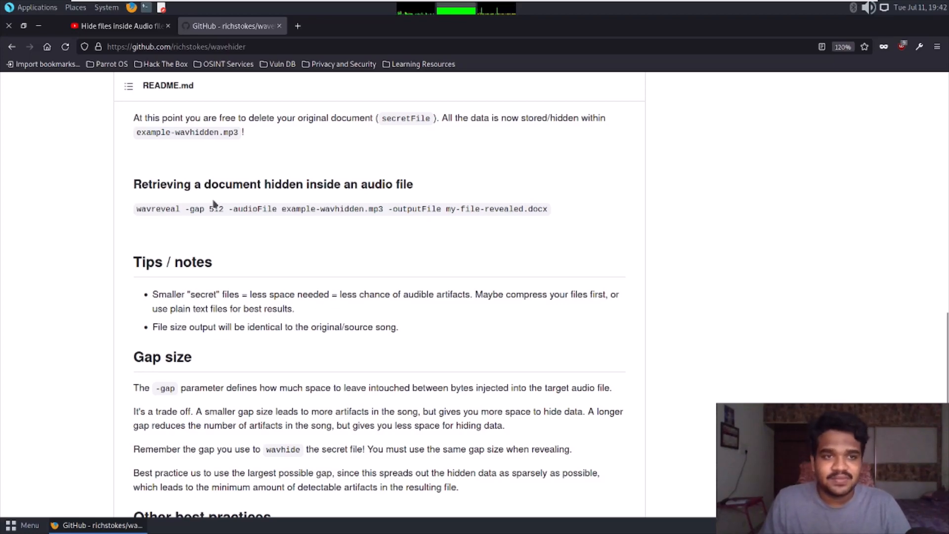
{"action": "scroll", "scroll_direction": "down", "scroll_amount": 3}
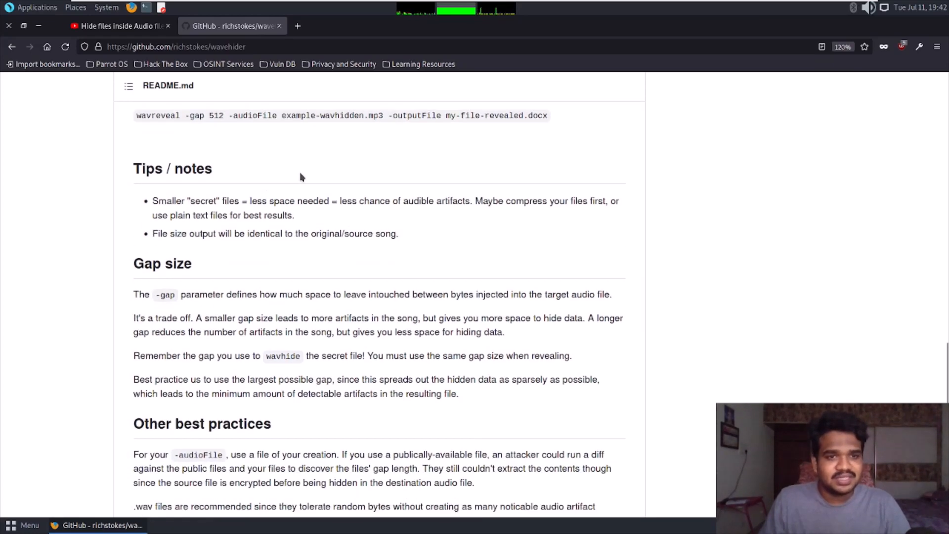
{"action": "scroll", "scroll_direction": "down", "scroll_amount": 3}
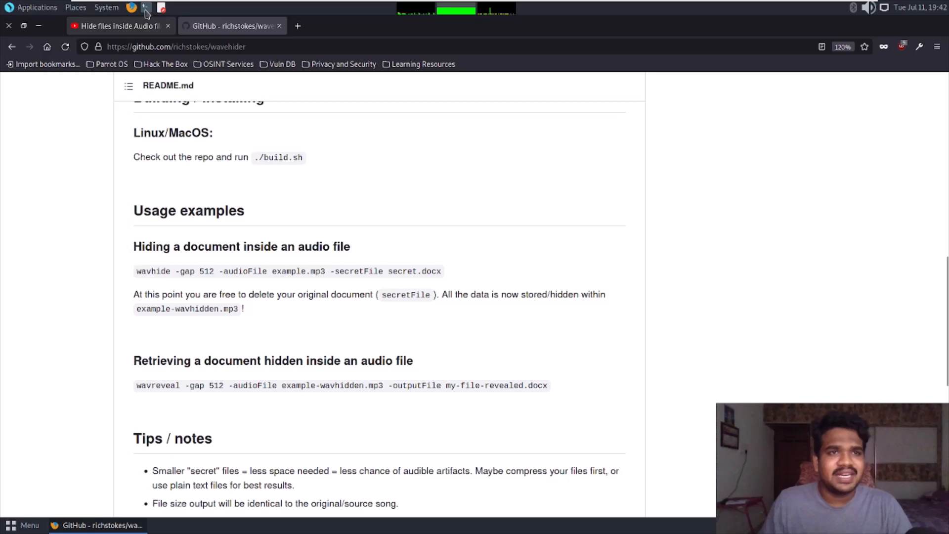
Launch a terminal and git clone the wavehider repository into the home folder.
{"action": "left_click", "coordinate": [176, 47]}
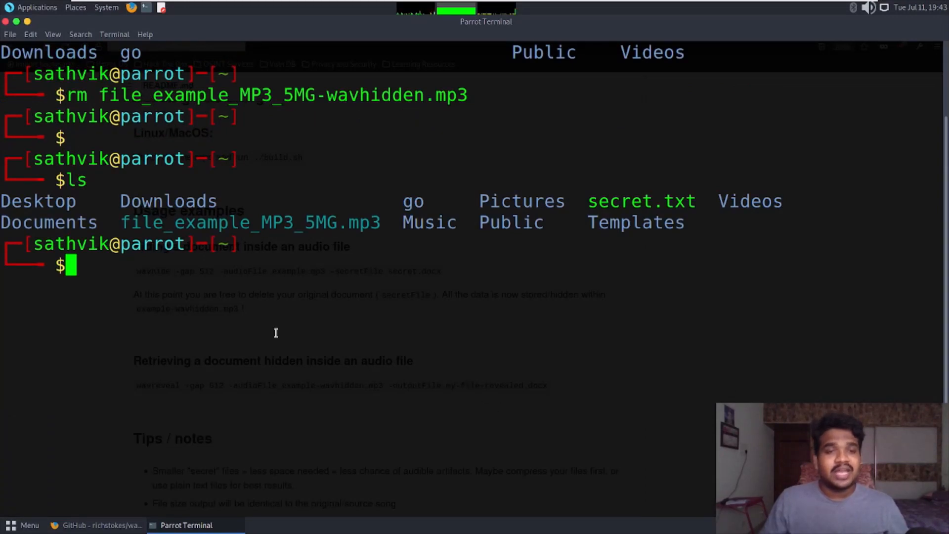
{"action": "double_click", "coordinate": [250, 223]}
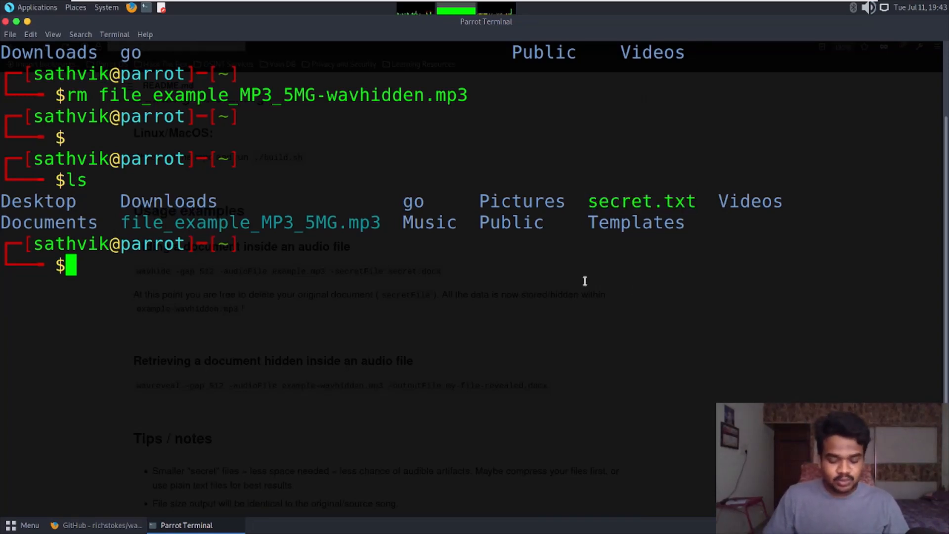
{"action": "type", "text": "git clone"}
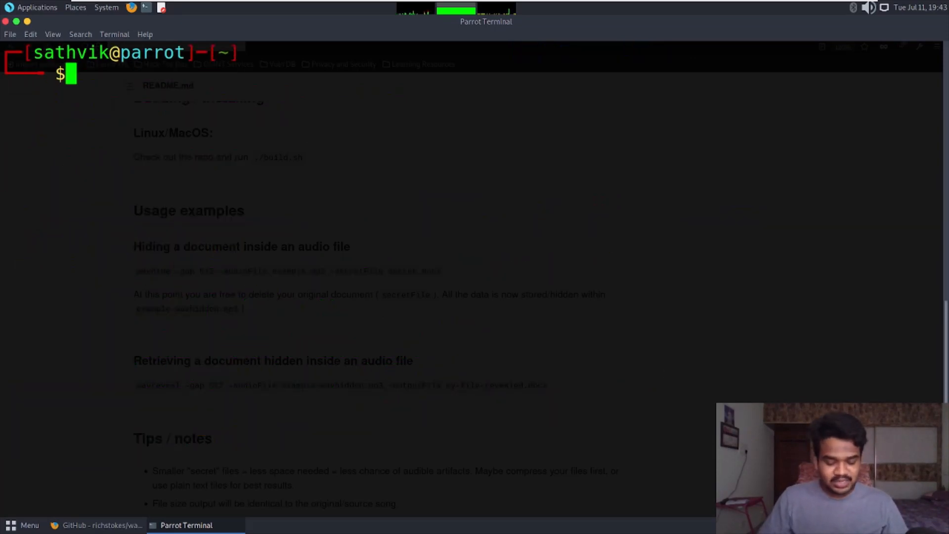
Enter wavehider, run sudo ./build.sh to install wavhide and wavreveal, then return home.
{"action": "type", "text": "cd wa"}
{"action": "type", "text": "ls"}
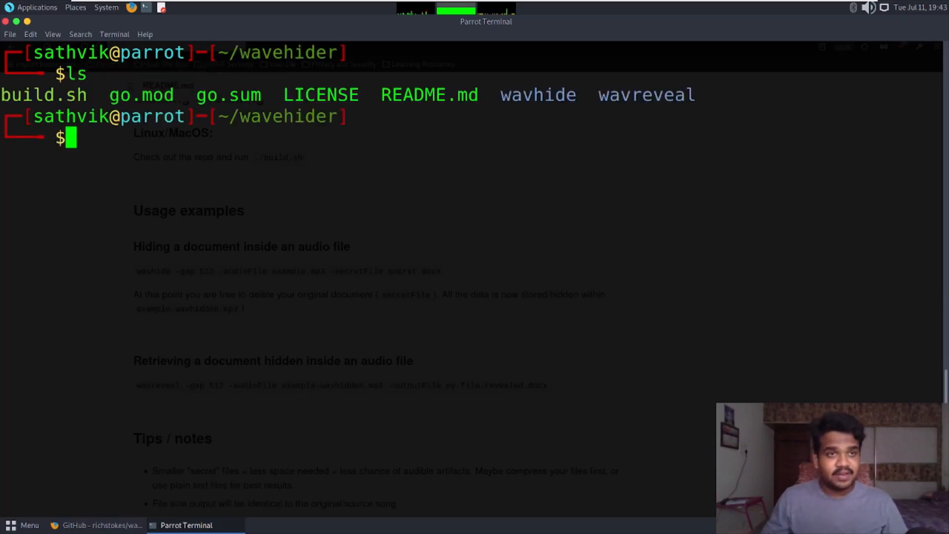
{"action": "double_click", "coordinate": [43, 95]}
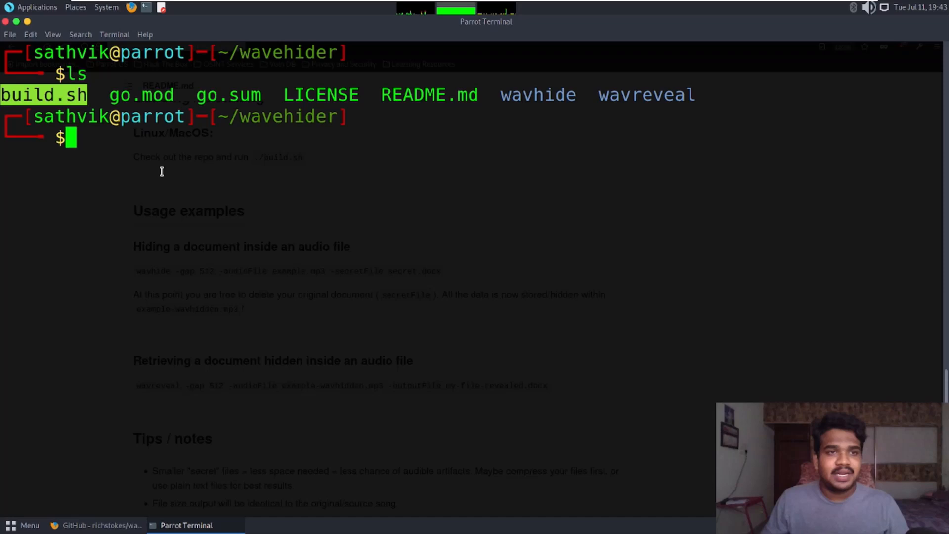
{"action": "type", "text": "sudo"}
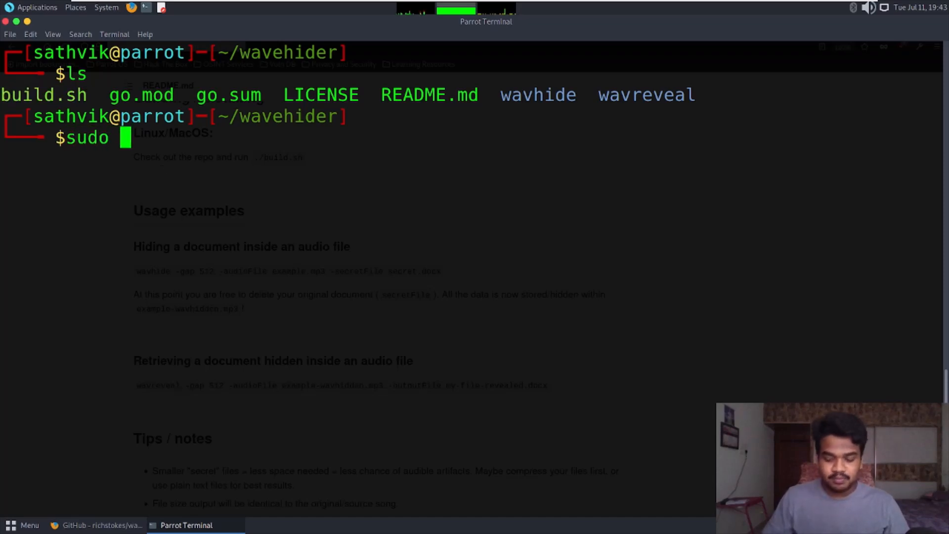
{"action": "type", "text": "./build.sh"}
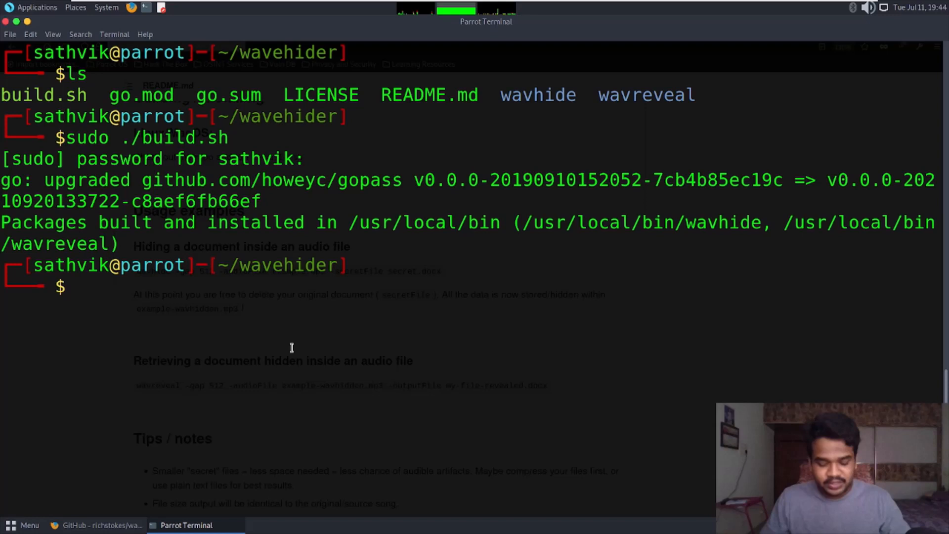
{"action": "type", "text": "cd .."}
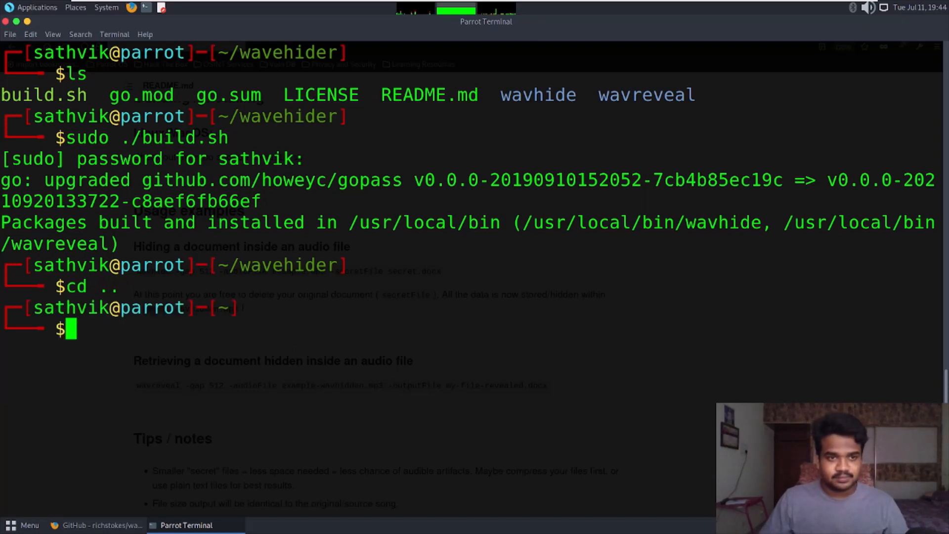
{"action": "type", "text": "wavhide -"}
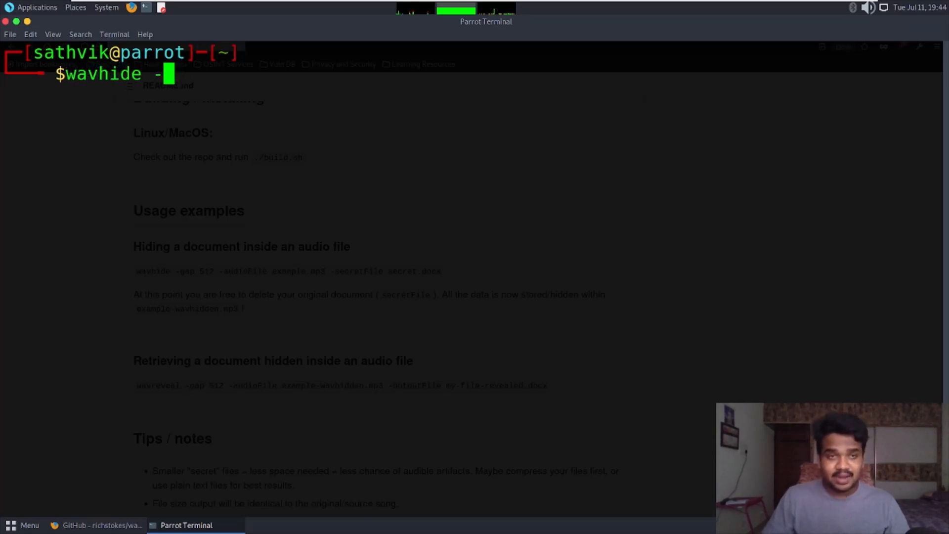
Show the help for wavhide and wavreveal, listing the audioFile, gap and secretFile options.
{"action": "type", "text": "he"}
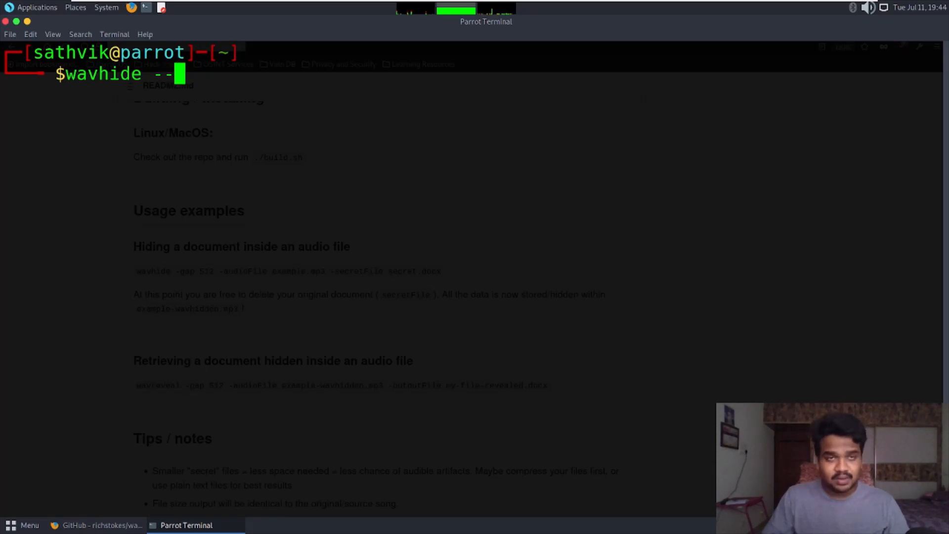
{"action": "type", "text": "he"}
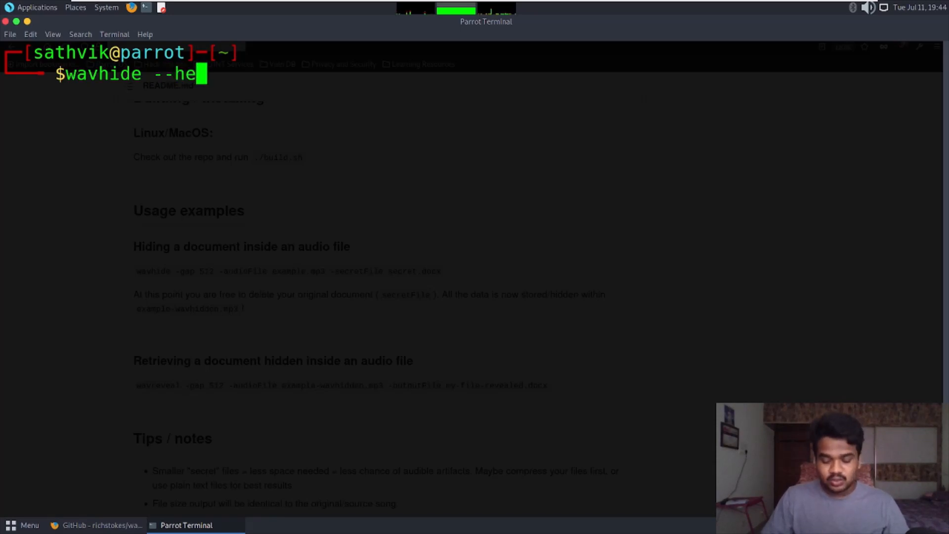
{"action": "type", "text": "lp"}
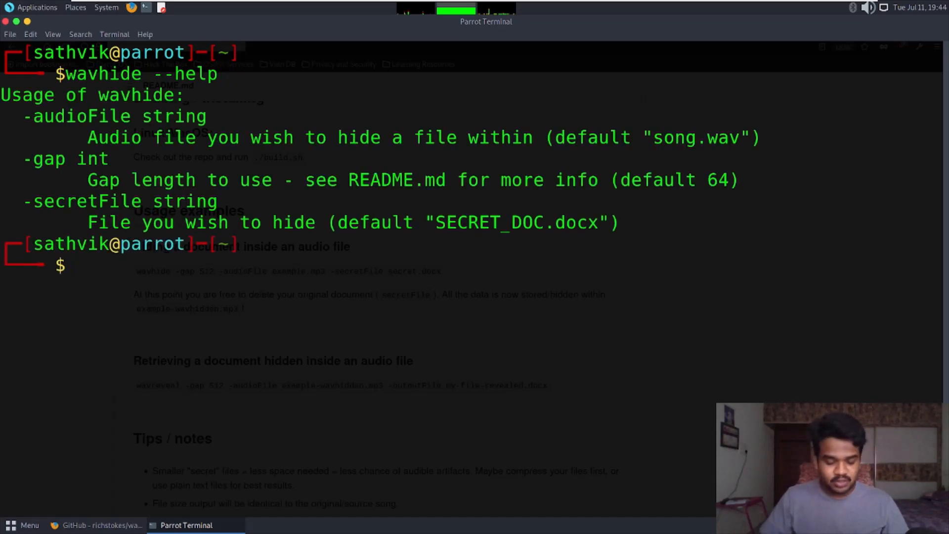
{"action": "type", "text": "wavreveal"}
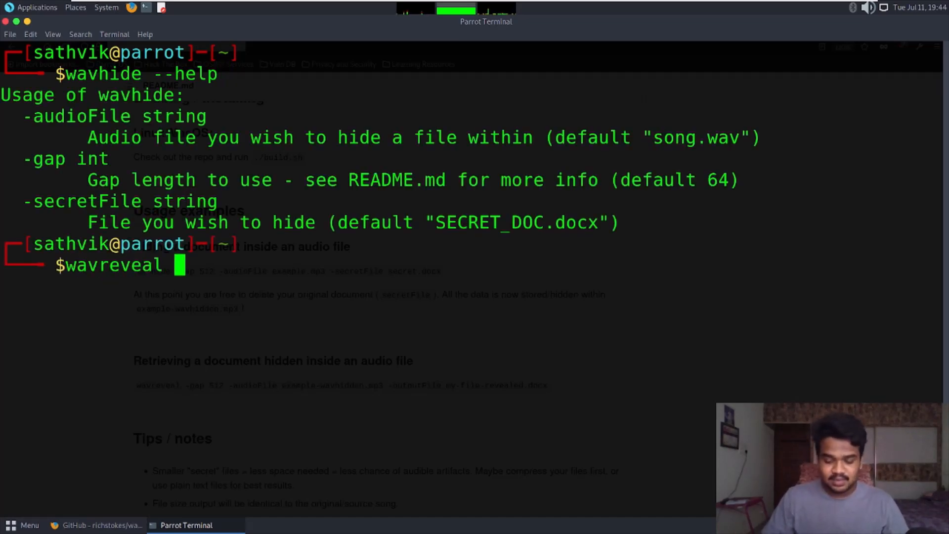
{"action": "type", "text": "--help"}
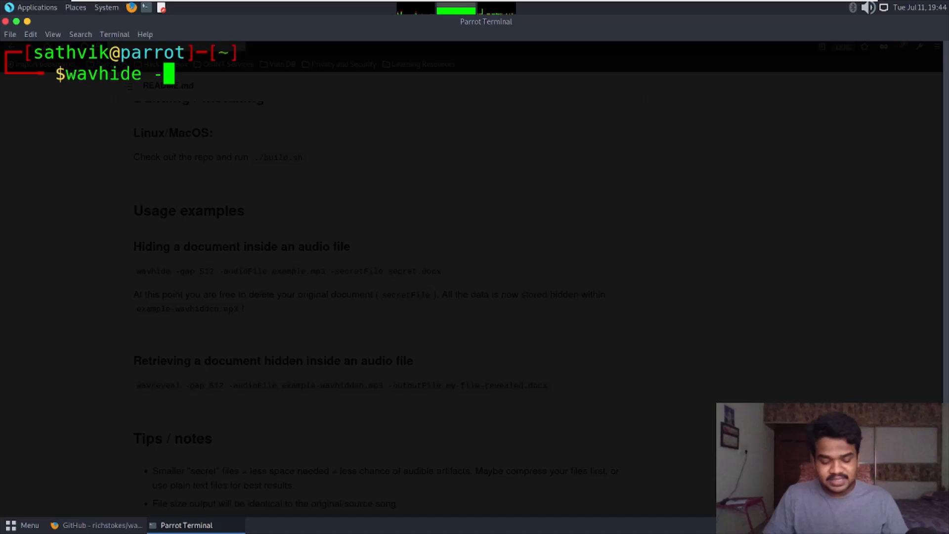
Compose wavhide -gap 512 -audioFile file_example_MP3_5MG.mp3 -secretFile, checking secret.txt contains "this is secret".
{"action": "type", "text": "gap 512"}
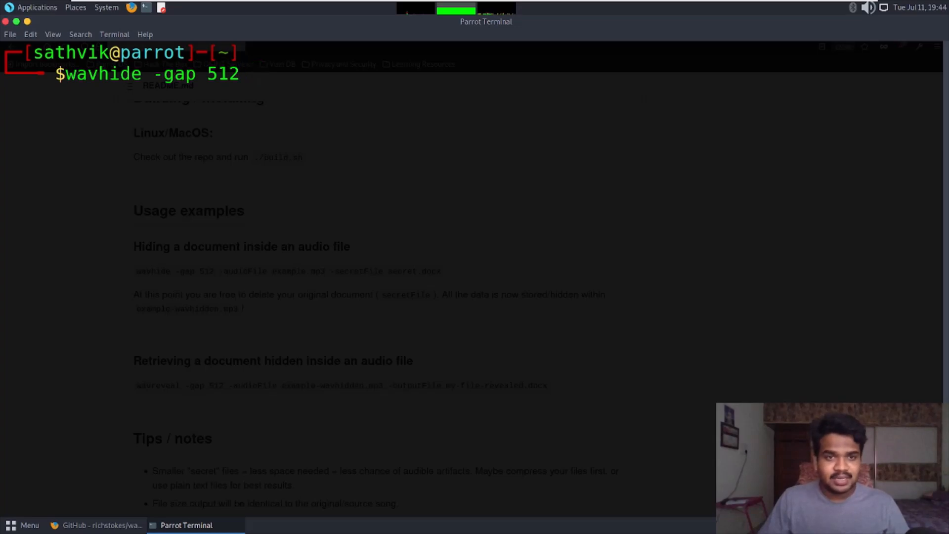
{"action": "type", "text": "-"}
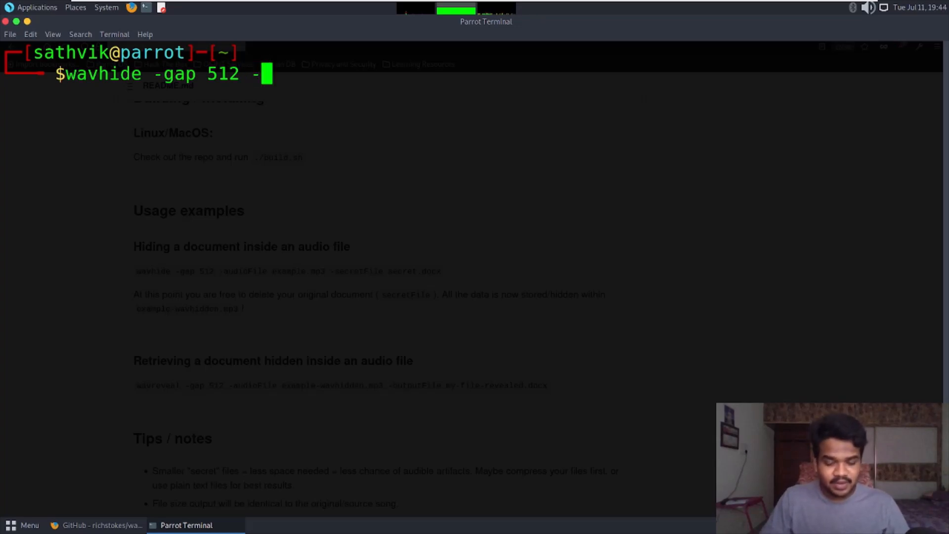
{"action": "type", "text": "aus"}
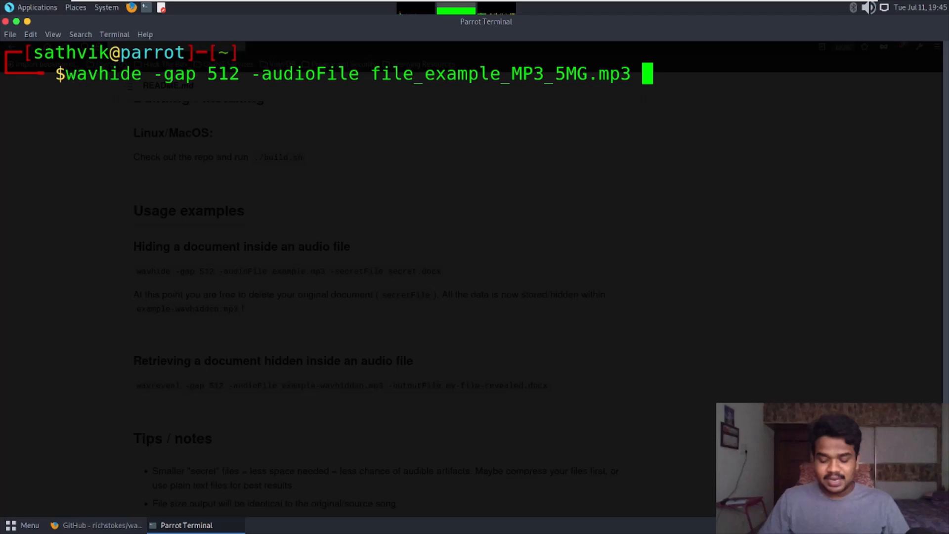
{"action": "type", "text": "-sec"}
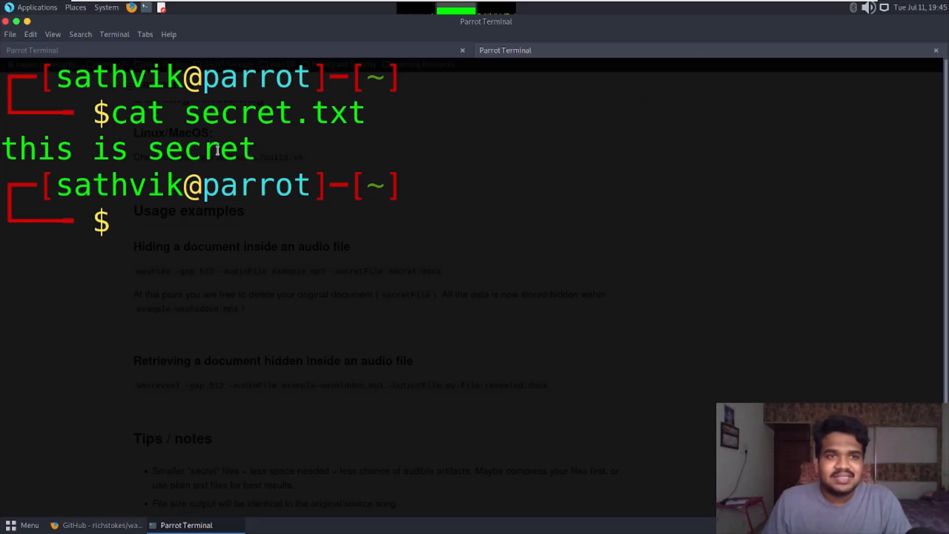
{"action": "type", "text": "wavhide -gap 512 -audioFile file_example_MP3_5MG.mp3 -secretFile"}
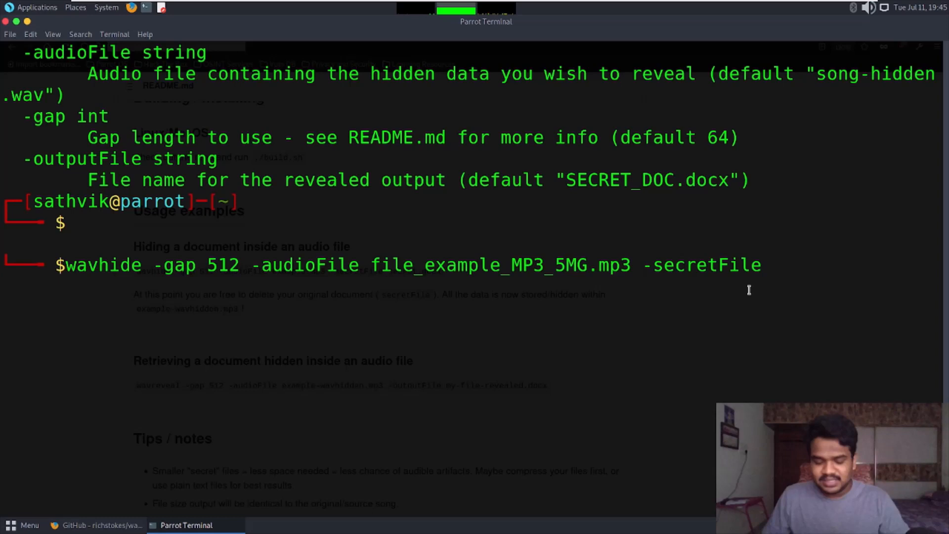
Run wavhide with secret.txt and an encryption password, producing file_example_MP3_5MG-wavhidden.mp3.
{"action": "type", "text": "secret.txt"}
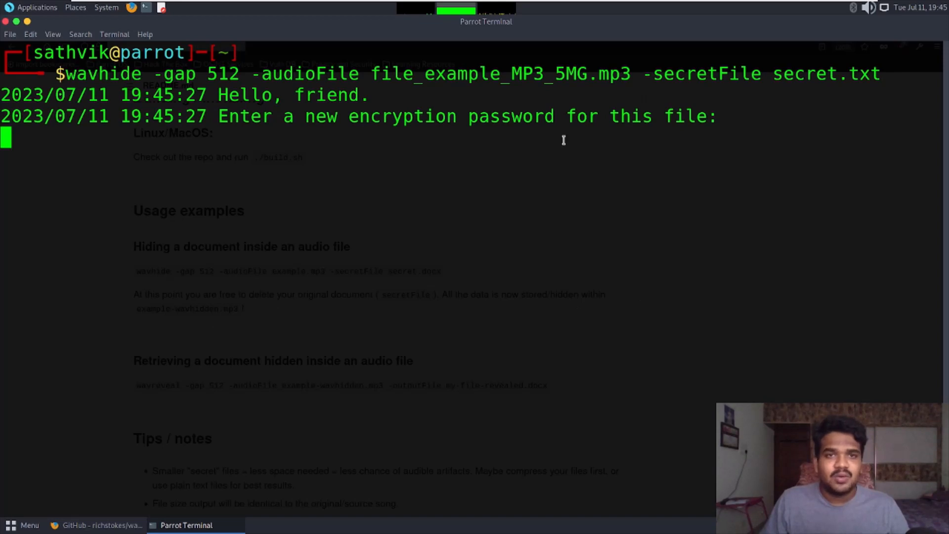
{"action": "mouse_move", "coordinate": [415, 144]}
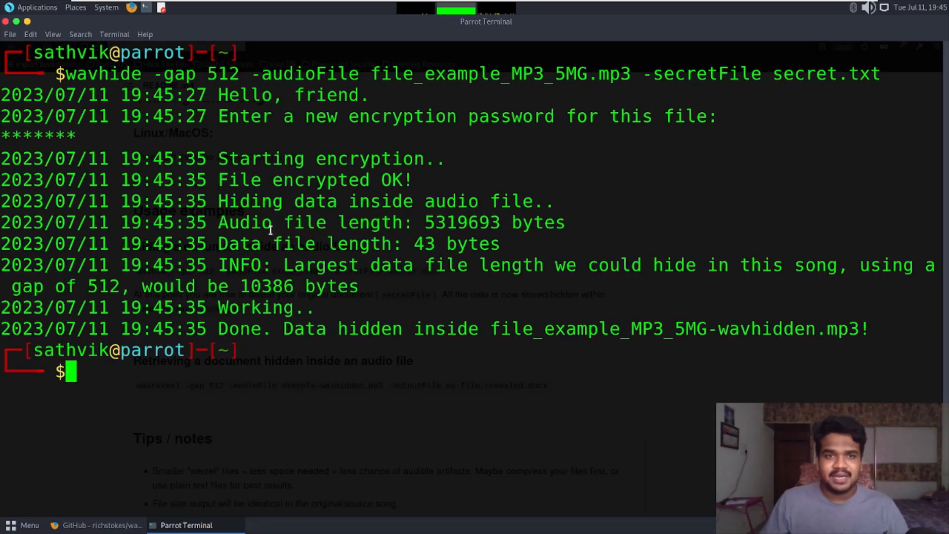
{"action": "mouse_move", "coordinate": [111, 259]}
{"action": "type", "text": "l"}
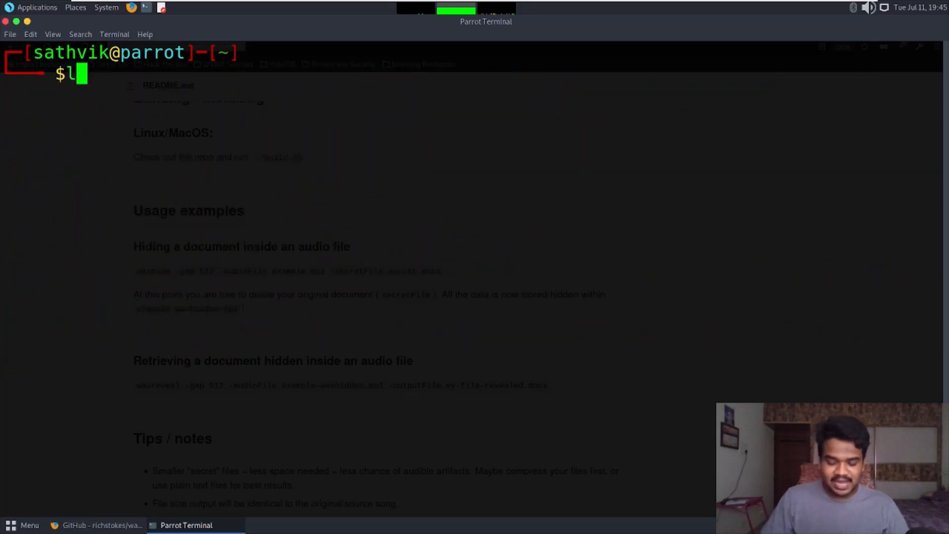
List the home folder with ls -la, confirming the 5.1M wavhidden MP3, then clear the screen.
{"action": "type", "text": "a"}
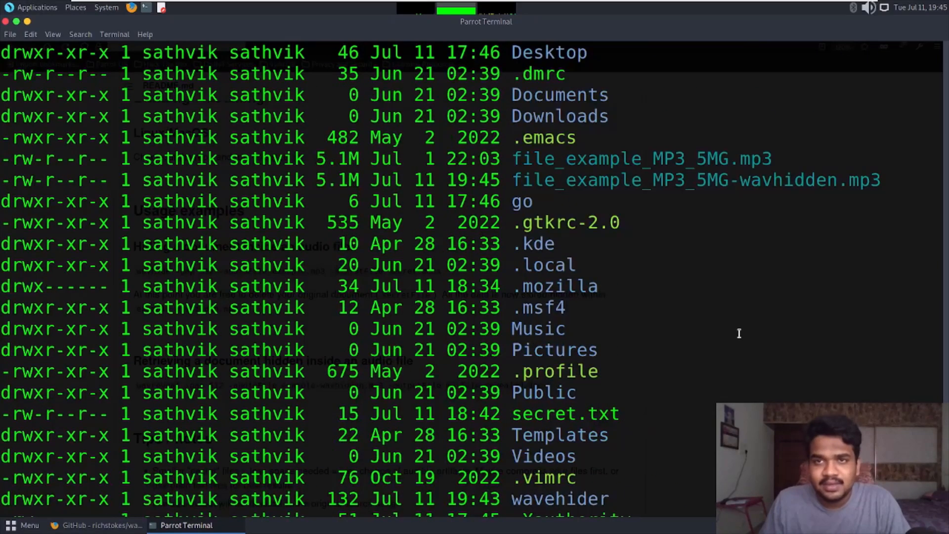
{"action": "mouse_move", "coordinate": [736, 159]}
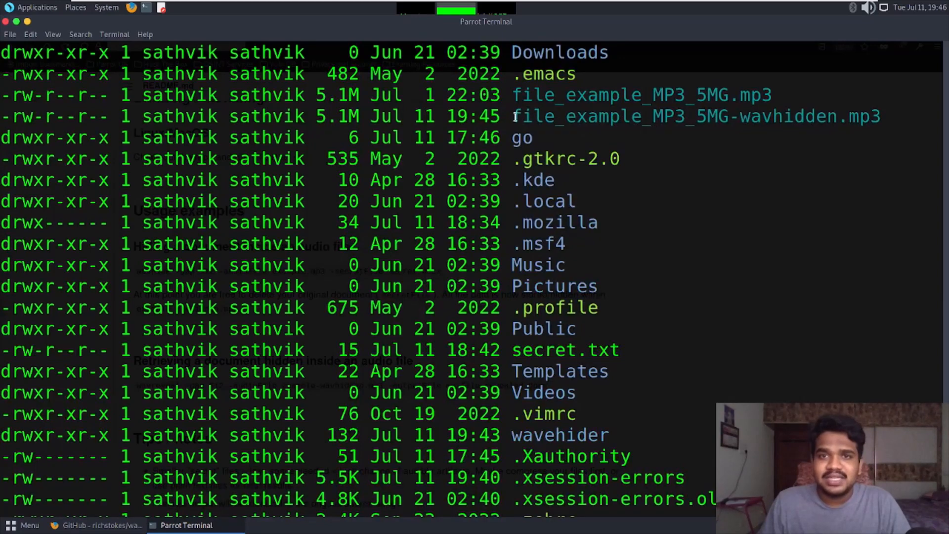
{"action": "left_click_drag", "start_coordinate": [512, 116], "coordinate": [881, 116]}
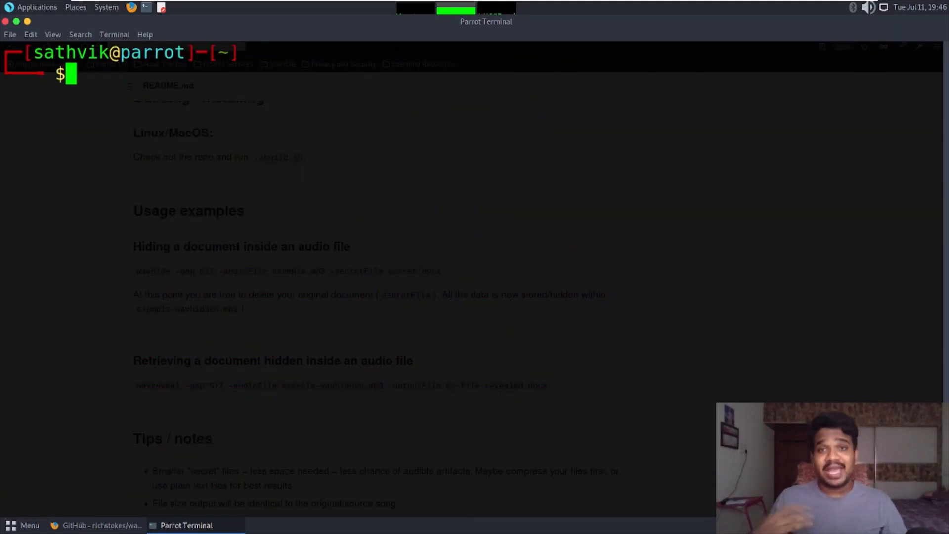
Delete secret.txt with rm and list the folder to confirm only the two MP3s remain.
{"action": "type", "text": "w"}
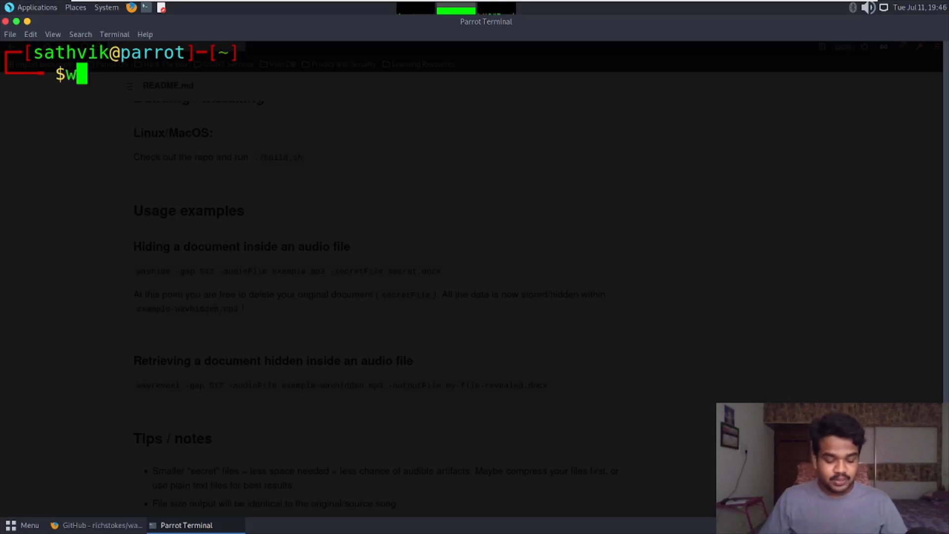
{"action": "type", "text": "avreveal -g"}
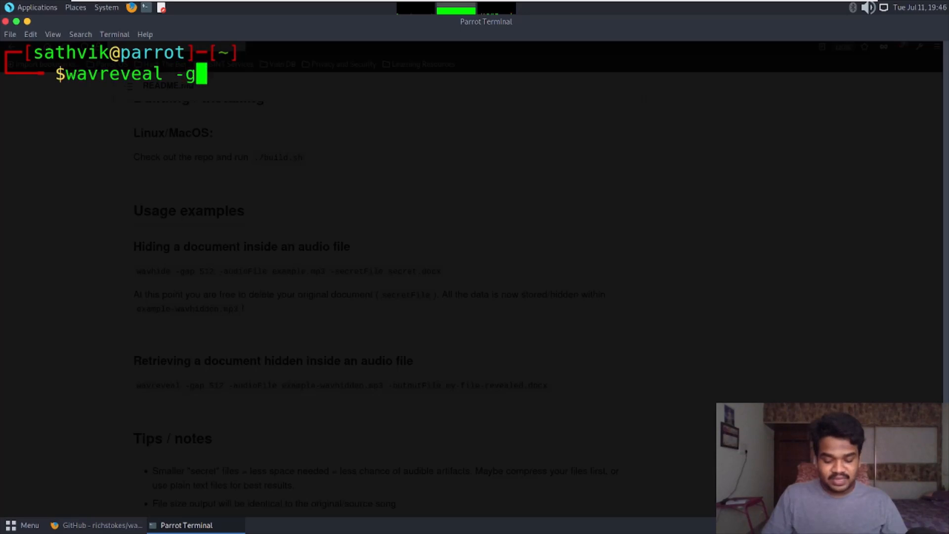
{"action": "type", "text": "ap"}
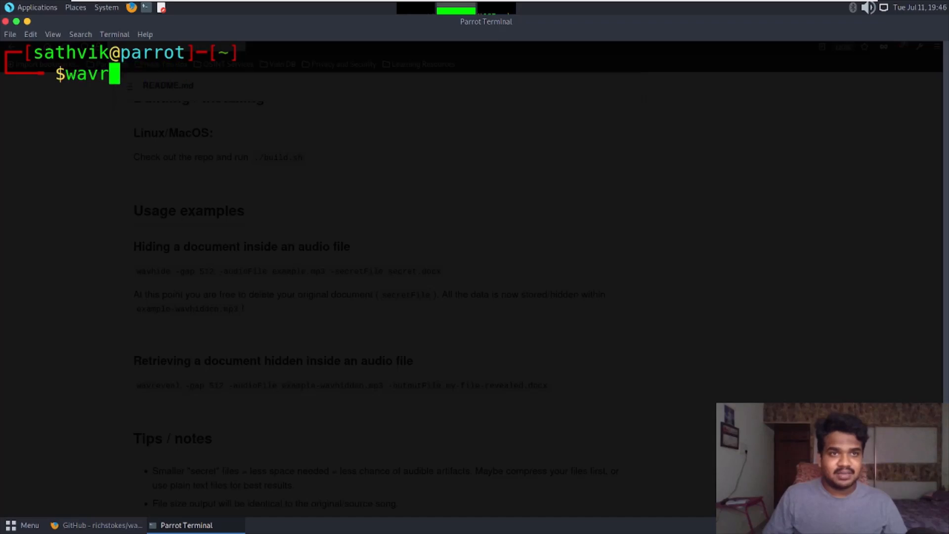
{"action": "type", "text": "rm"}
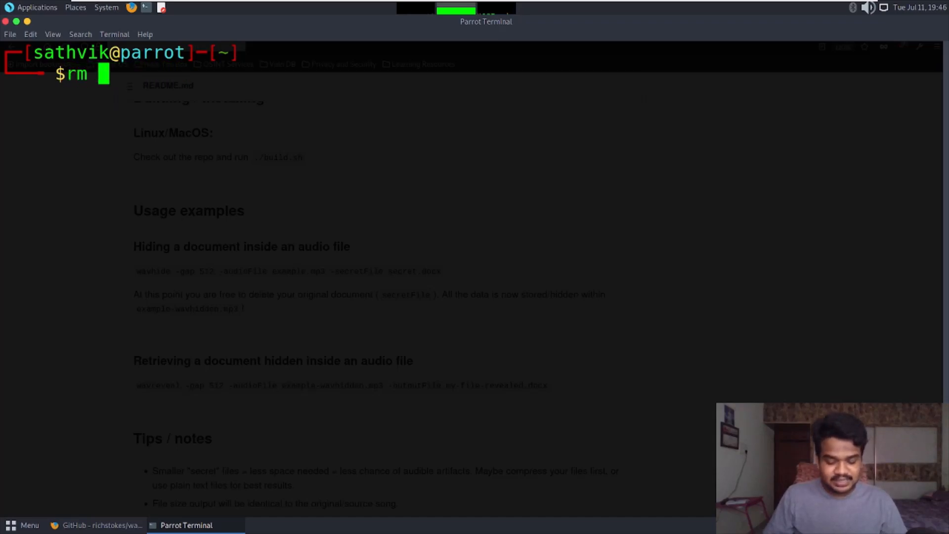
{"action": "key", "text": "BackSpace"}
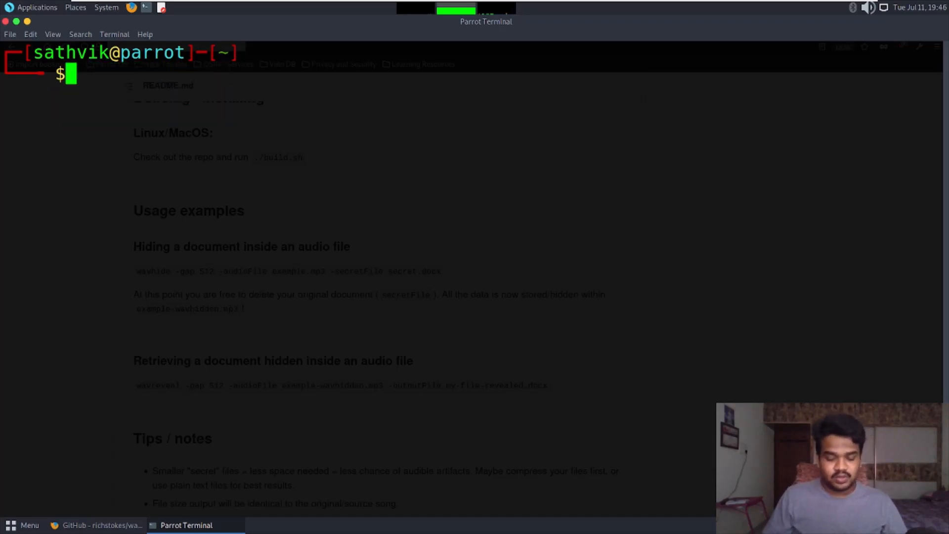
{"action": "type", "text": "ls"}
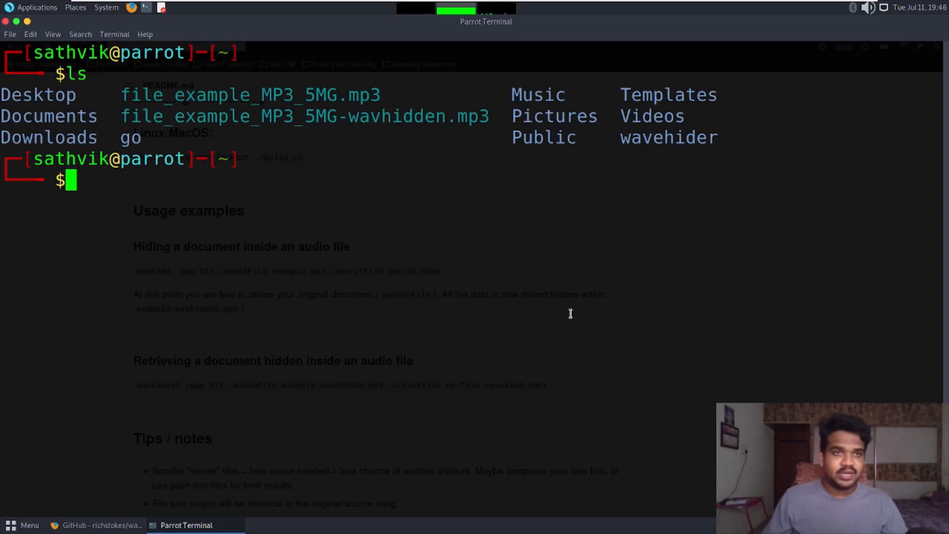
{"action": "type", "text": "wavreveal"}
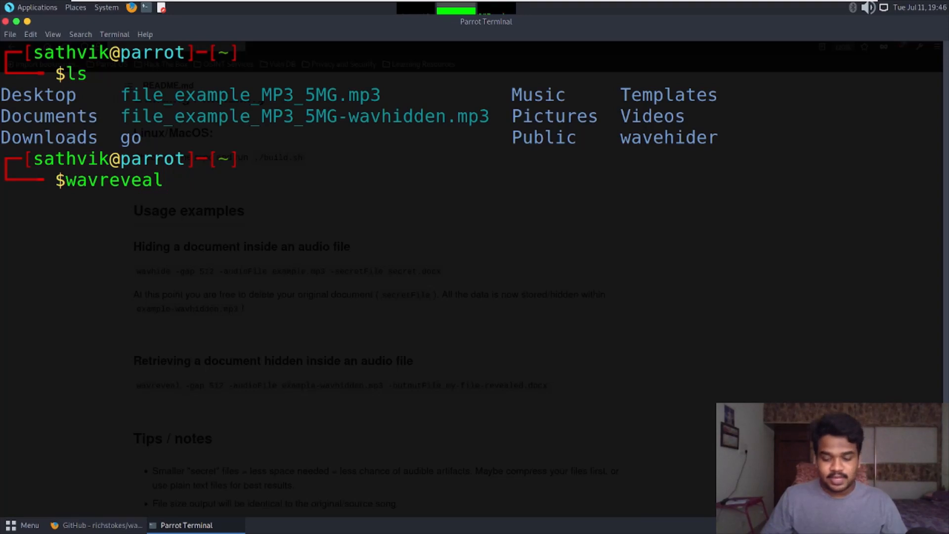
Run wavreveal -gap 512 on file_example_MP3_5MG-wavhidden.mp3 into secrets.txt with the password.
{"action": "type", "text": "-gap 512"}
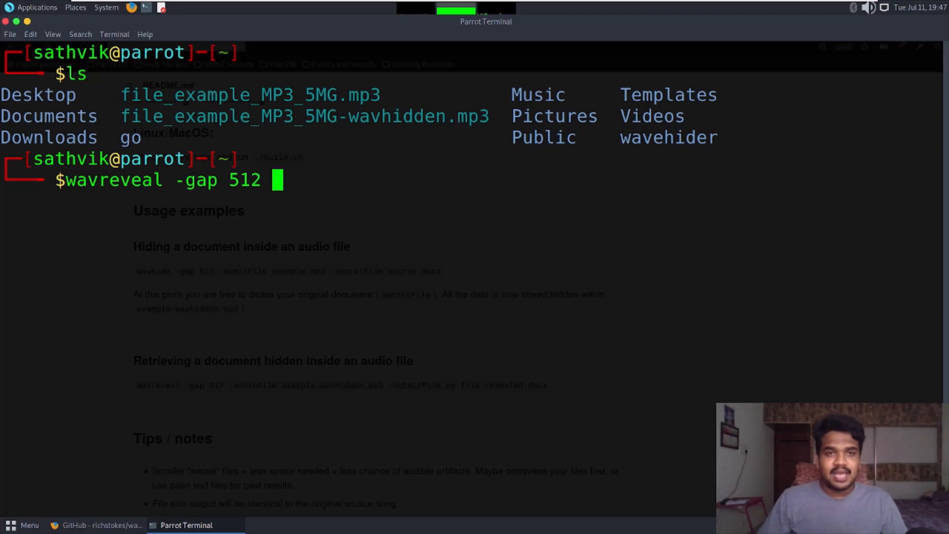
{"action": "type", "text": "-audio"}
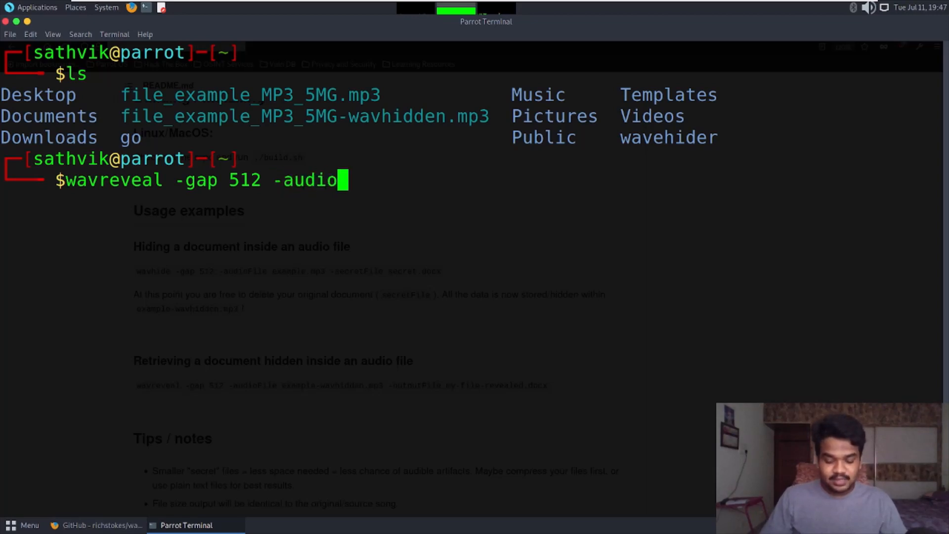
{"action": "type", "text": "File"}
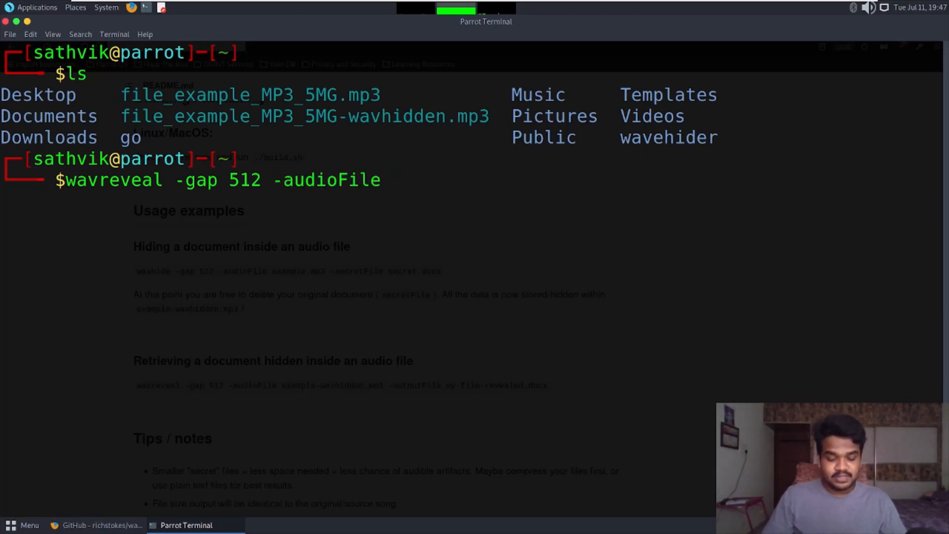
{"action": "type", "text": "file_example_MP3_5MG"}
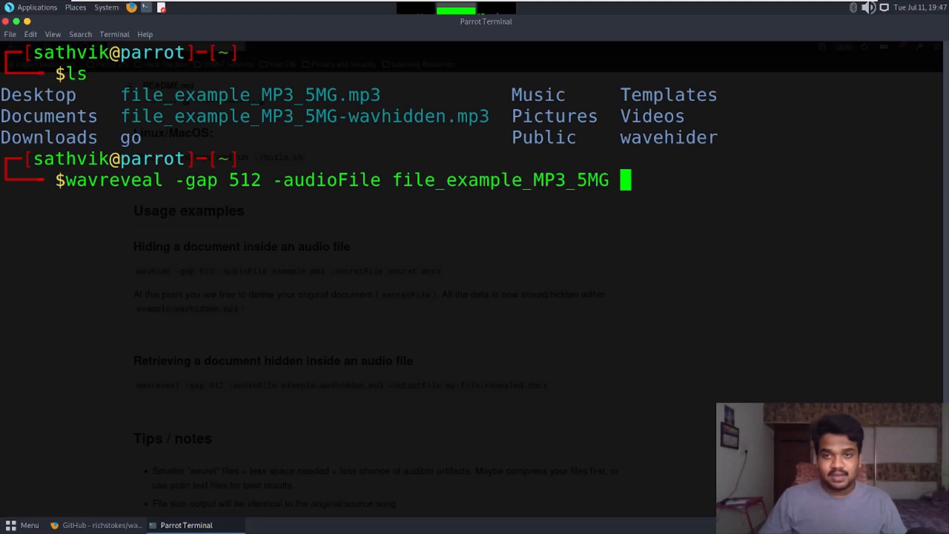
{"action": "type", "text": "-wavhidden.mp3 -o"}
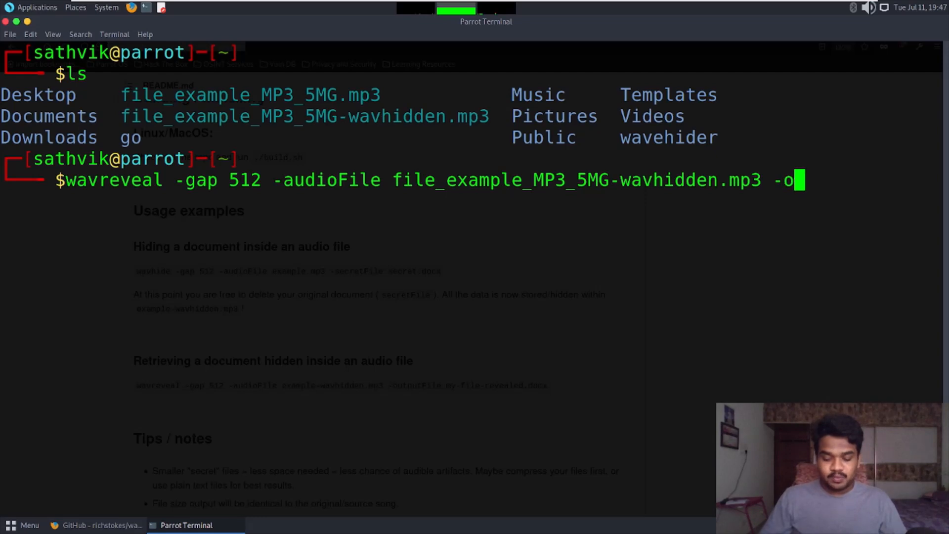
{"action": "type", "text": "utputFile secrets.txt"}
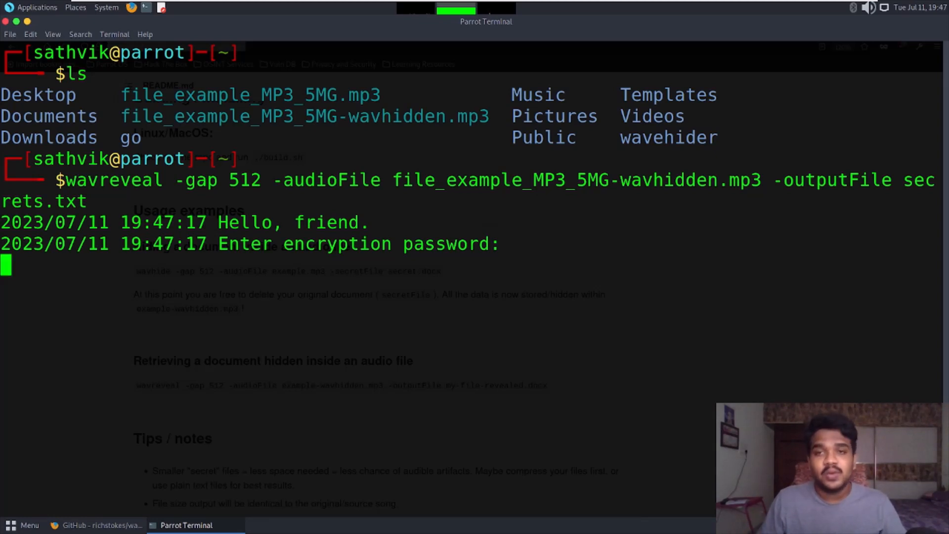
{"action": "type", "text": "*****"}
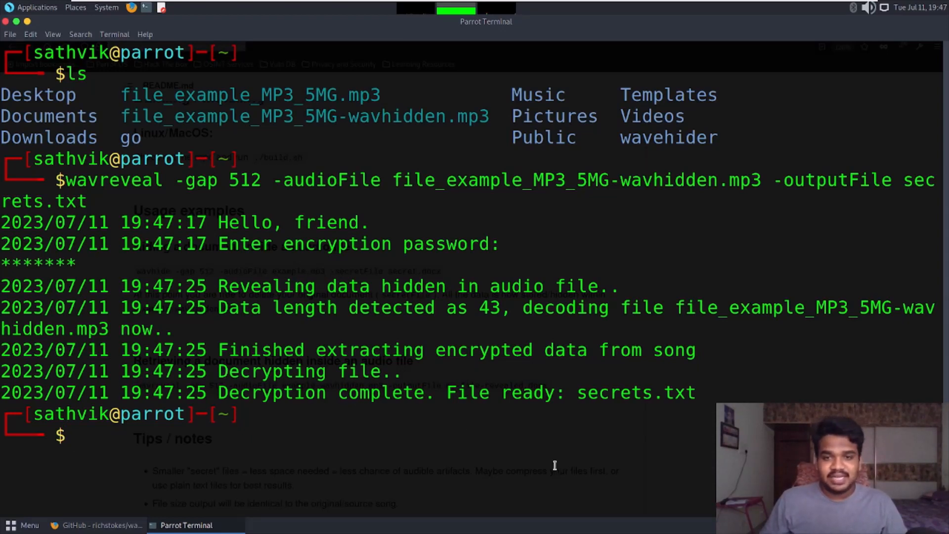
Show the recovered text with cat secrets.txt and return to the wavehider GitHub page.
{"action": "type", "text": "cat secrets.txt"}
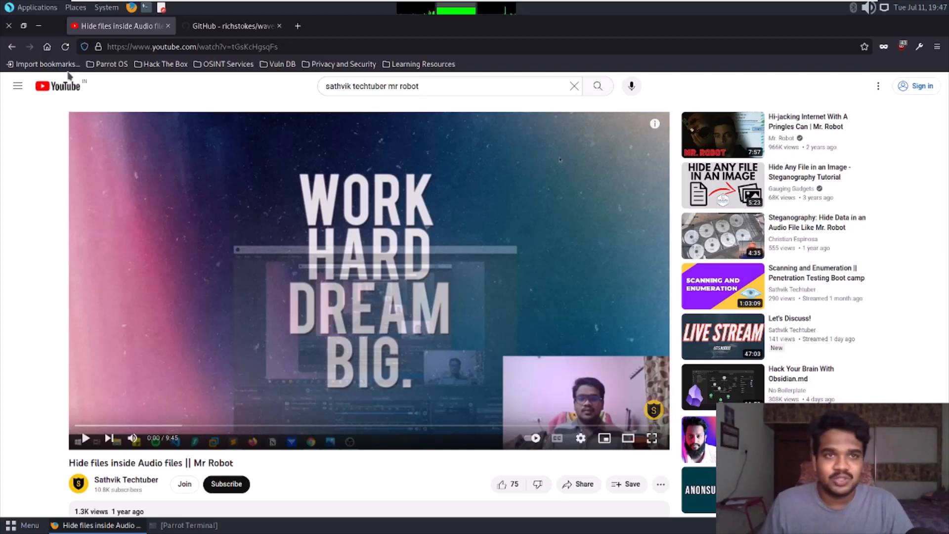
{"action": "left_click", "coordinate": [233, 26]}
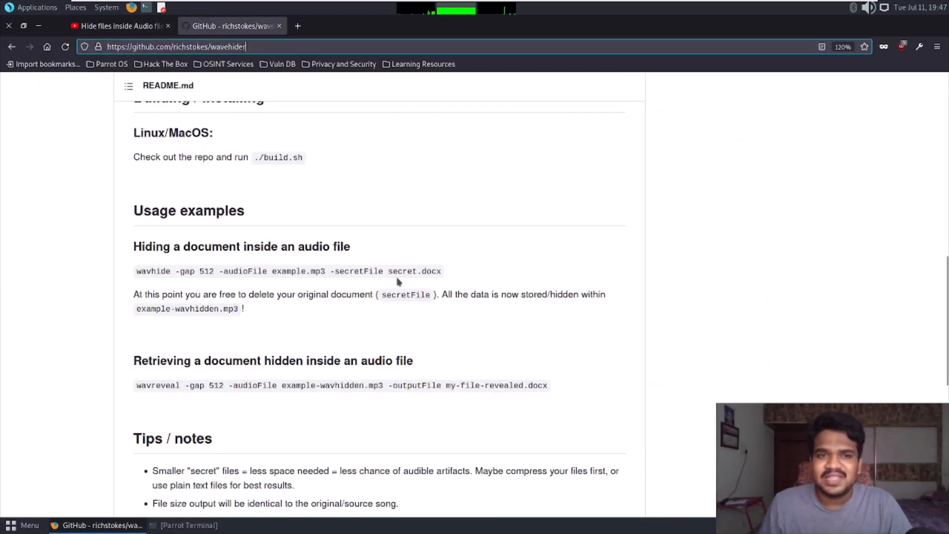